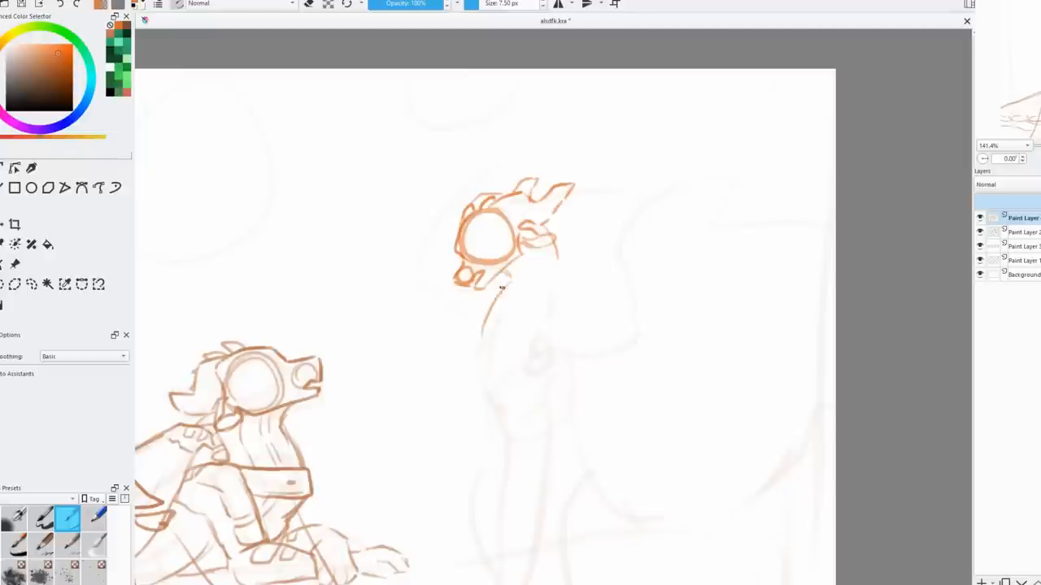
Step: Trace Clay's head, neck, horn, goggles and wing in dark brown lineart
drag(504, 284, 496, 399)
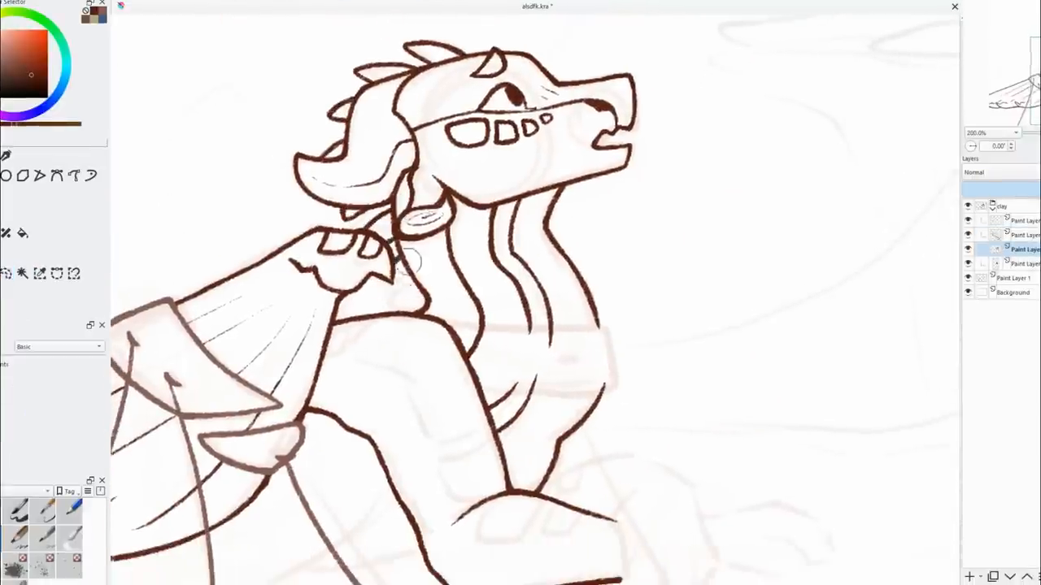
Step: Trace Peril's head, wing and banded leg in orange lineart
scroll(down, 3)
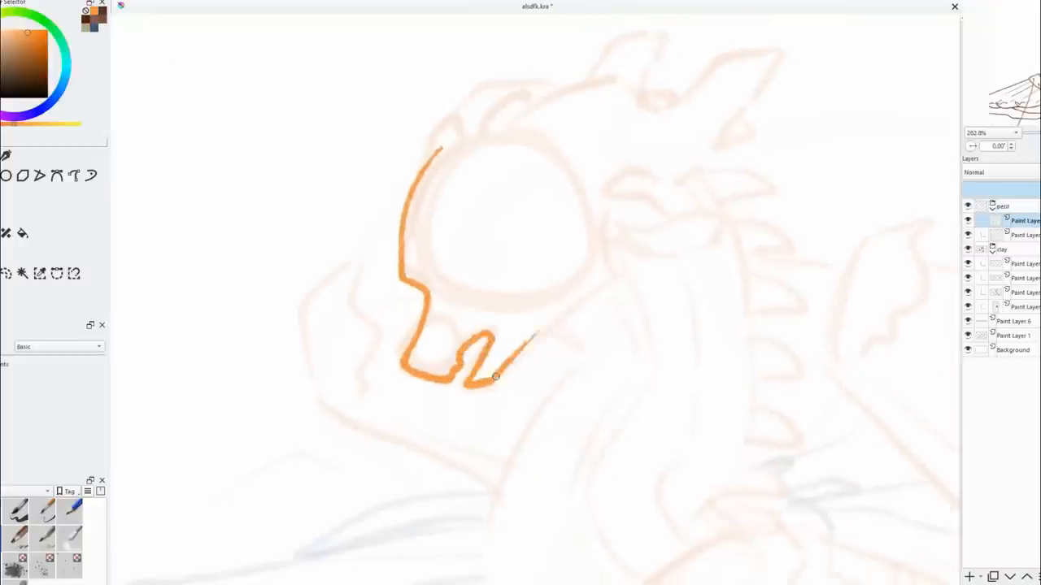
drag(528, 342, 650, 349)
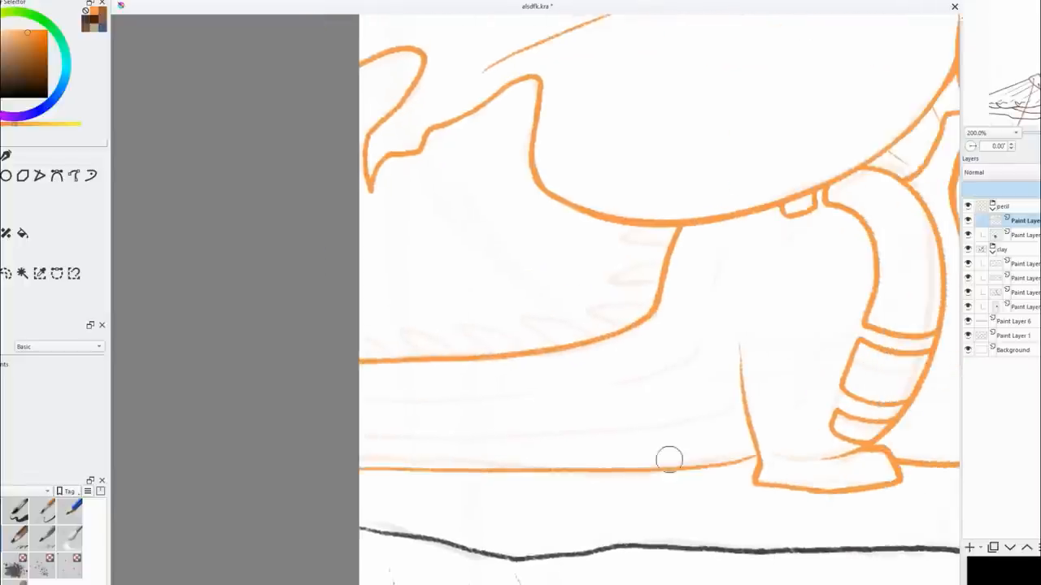
Step: Extend Peril's orange body outline and start the spiky golden-brown shape above her wing
drag(666, 459, 561, 395)
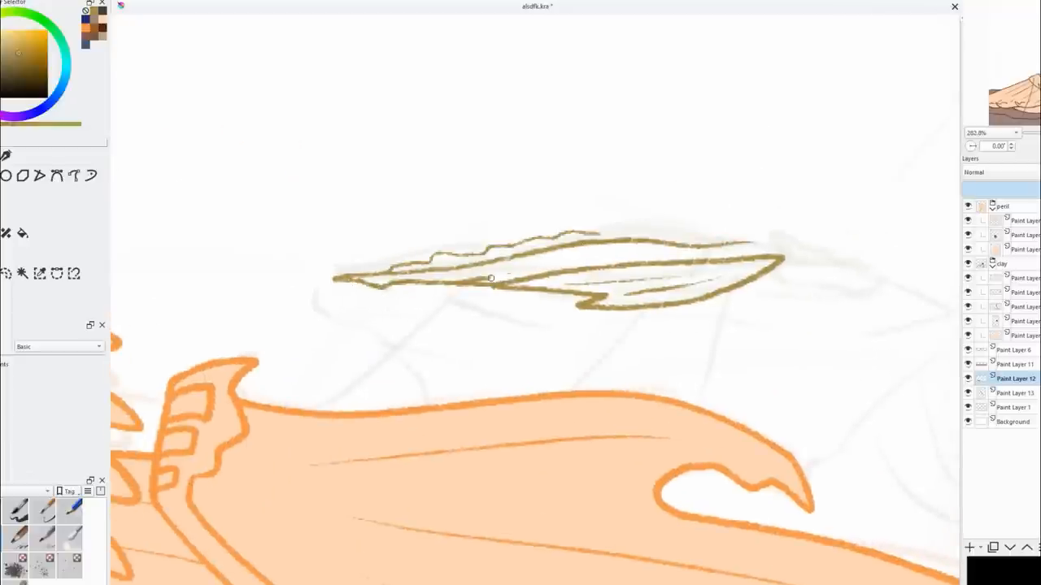
drag(488, 277, 821, 300)
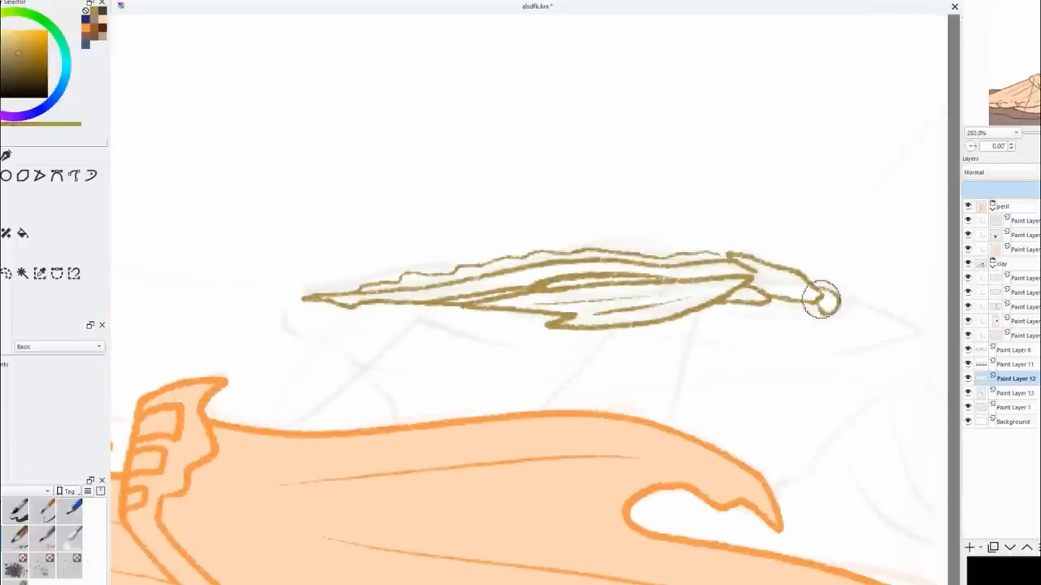